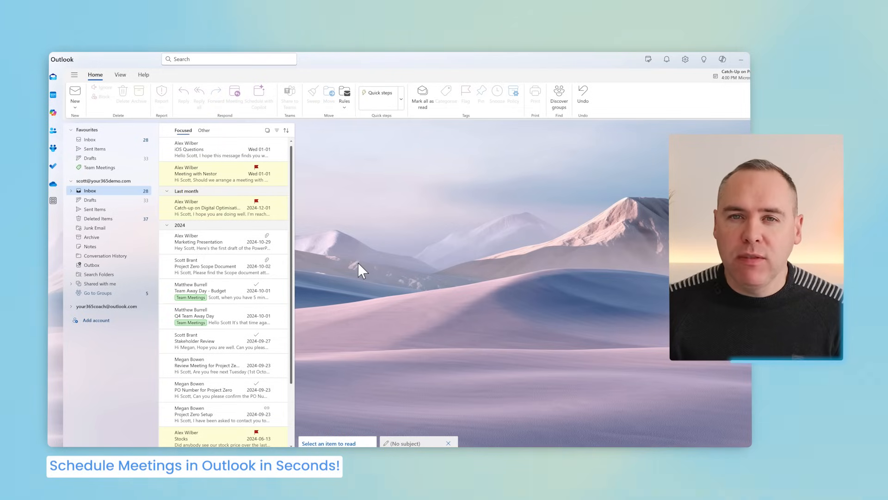
pyautogui.moveTo(53, 94)
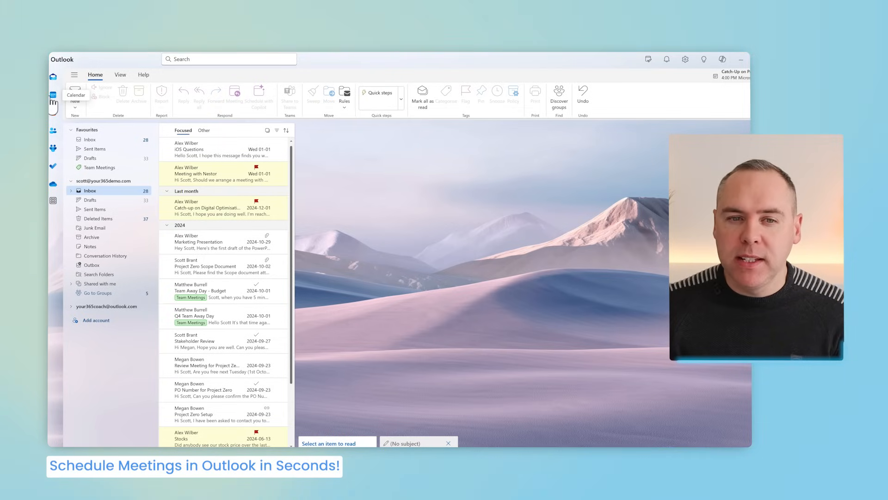
# Step: Check this week's calendar, then bring up Copilot chat to request the GreenSpace Financials meeting
pyautogui.click(53, 97)
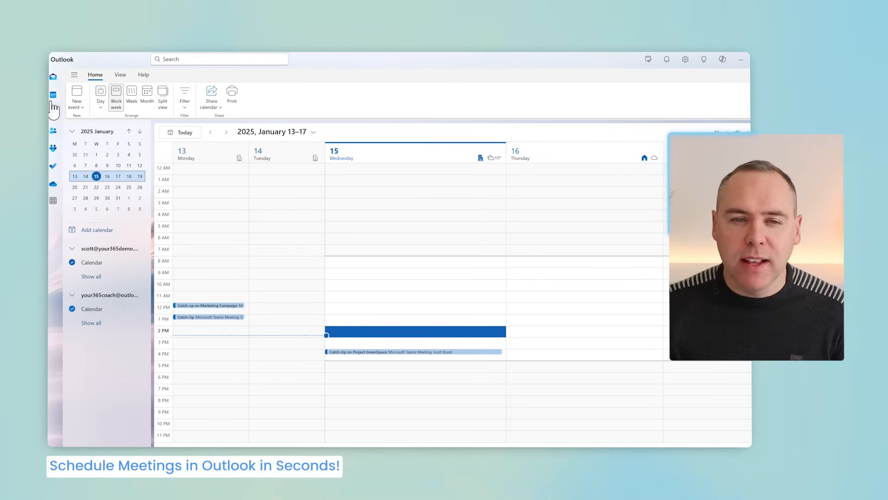
pyautogui.moveTo(52, 77)
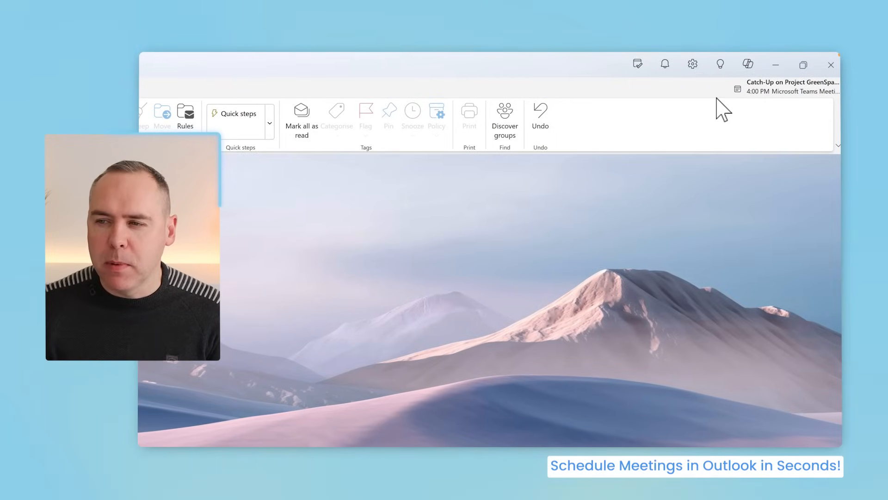
pyautogui.click(748, 64)
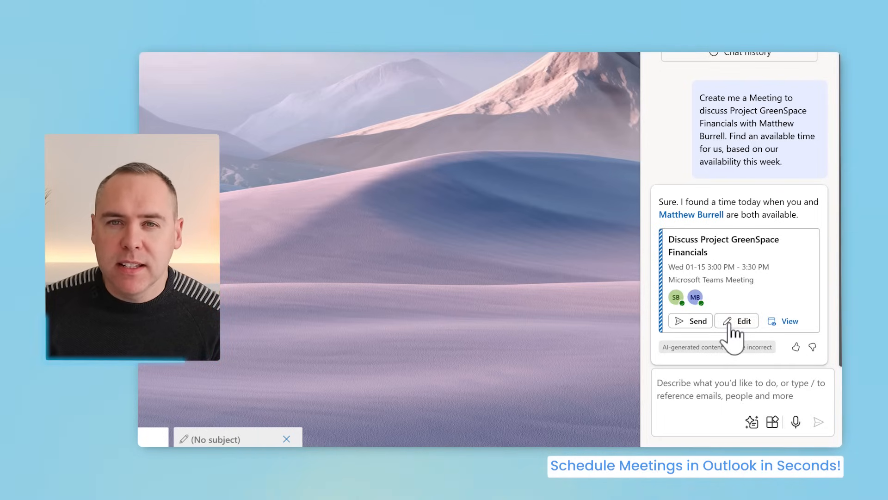
# Step: Edit the proposed meeting and start a Copilot draft of its description about spend and progress
pyautogui.click(736, 321)
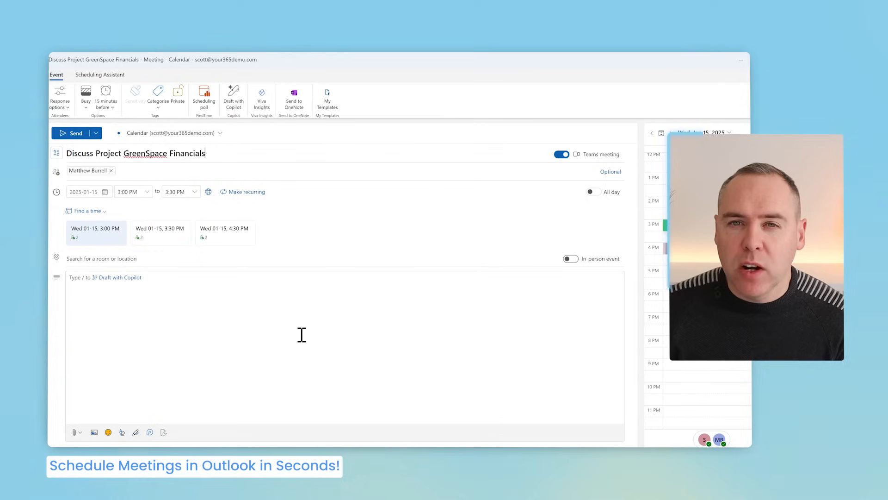
pyautogui.moveTo(130, 284)
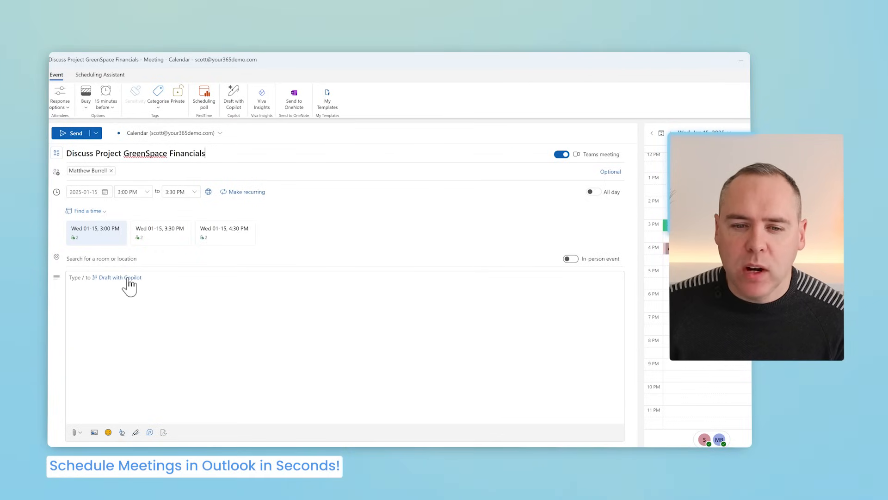
pyautogui.click(118, 276)
pyautogui.write('We are discussing the Project GreenSpace Financials, to review current spend and the amount remaining and how we are progr')
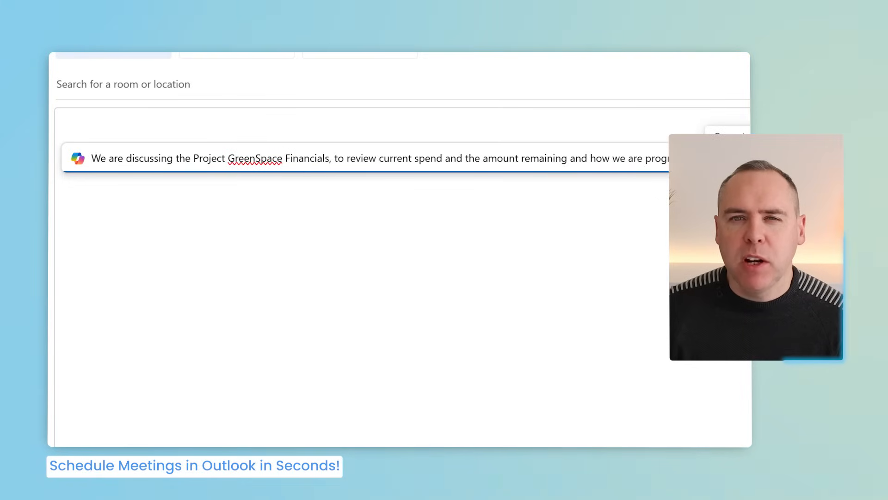
# Step: Generate Copilot's description with the spend, remaining amount and progress agenda, and keep it
pyautogui.press('Return')
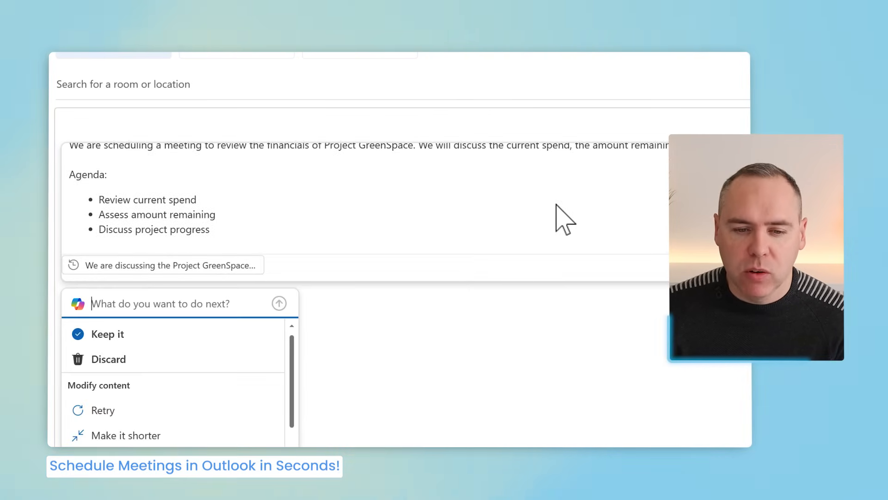
pyautogui.moveTo(147, 345)
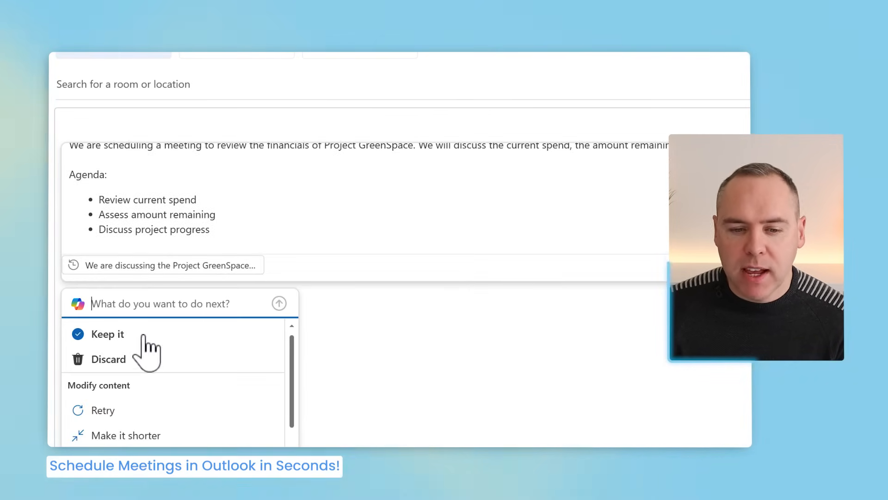
pyautogui.click(107, 334)
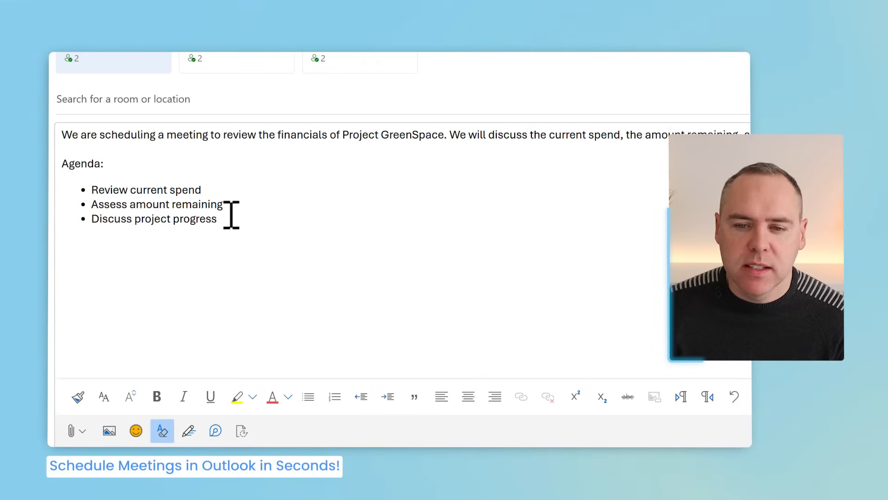
pyautogui.moveTo(256, 271)
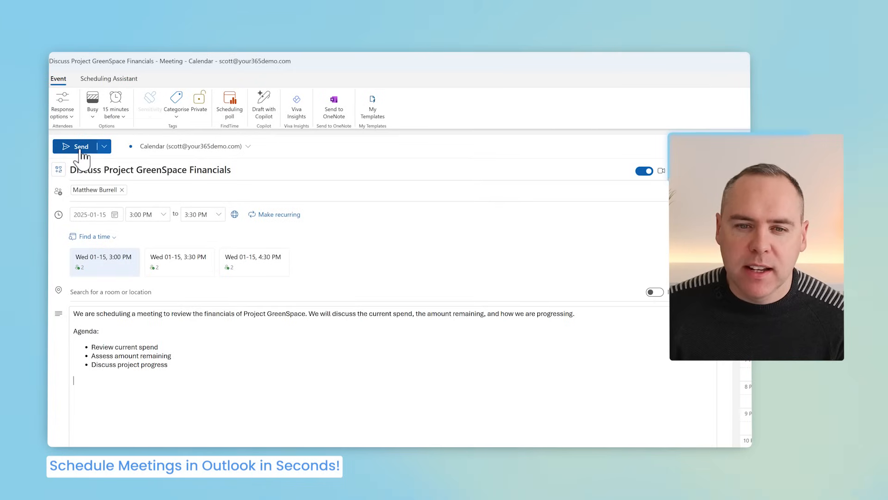
# Step: Send the GreenSpace meeting invitation and go to the Digital Optimisation catch-up email
pyautogui.click(82, 146)
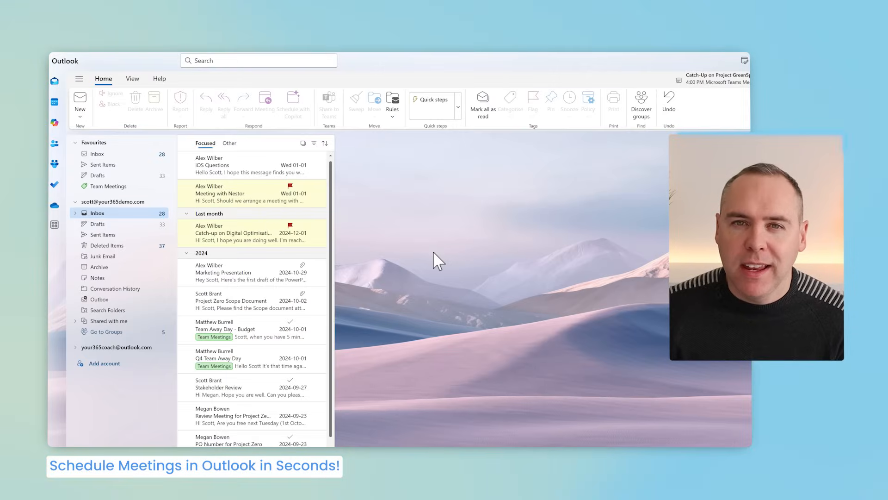
pyautogui.click(206, 102)
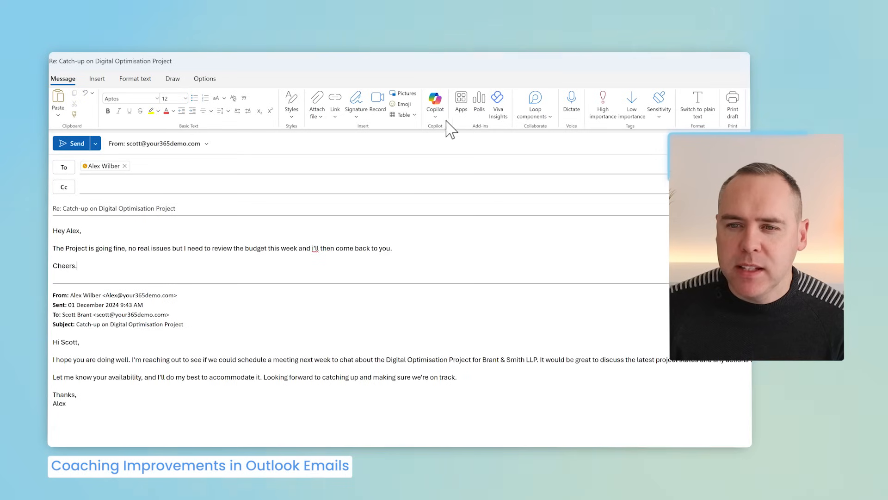
# Step: Review Copilot coaching suggestions for the reply's tone, reader sentiment and clarity
pyautogui.click(435, 102)
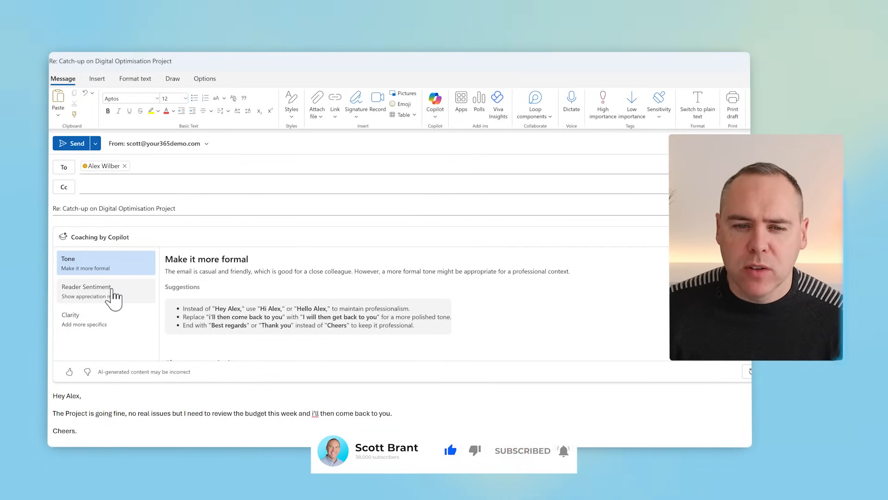
pyautogui.click(87, 291)
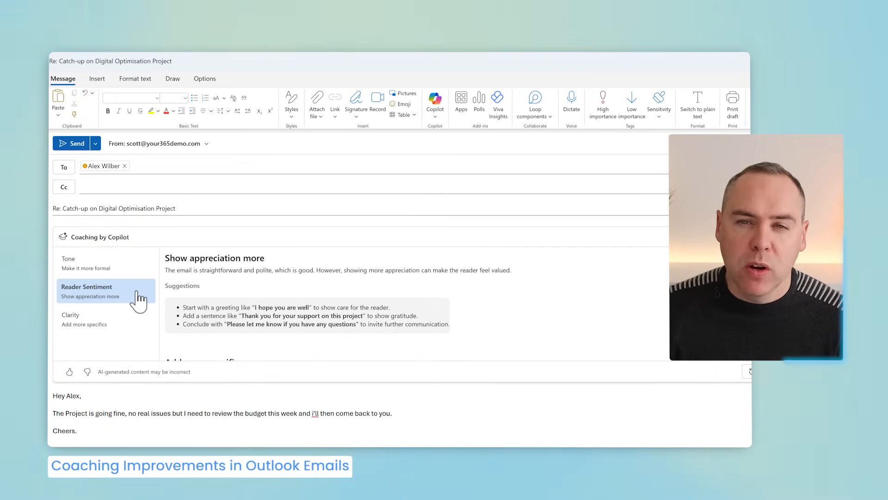
pyautogui.moveTo(219, 309)
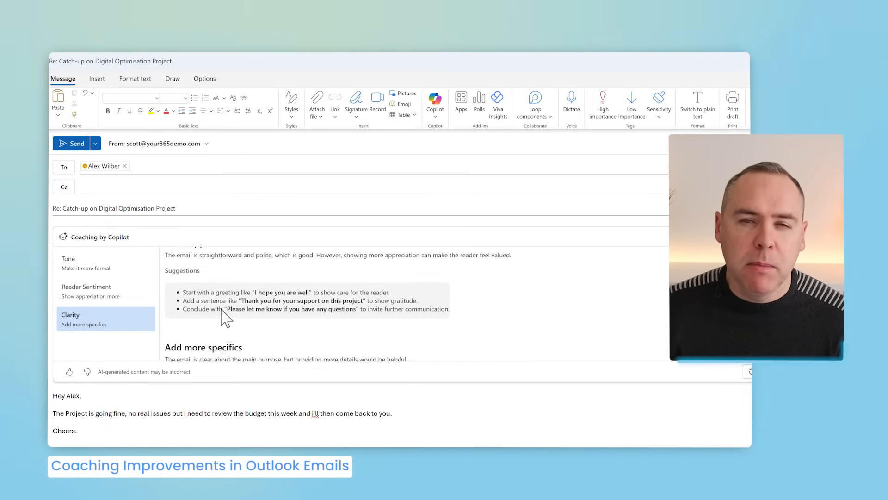
pyautogui.click(85, 262)
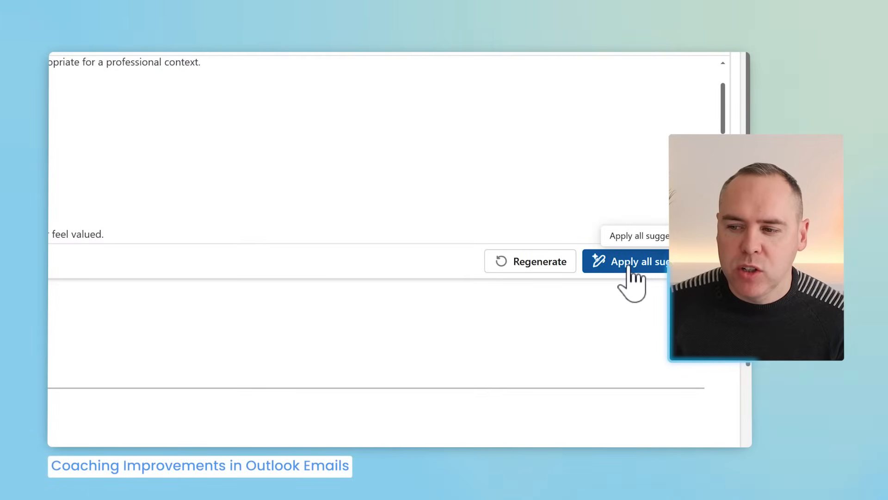
# Step: Apply all coaching suggestions as a formal rewrite and select its [Project Name] placeholder
pyautogui.click(629, 261)
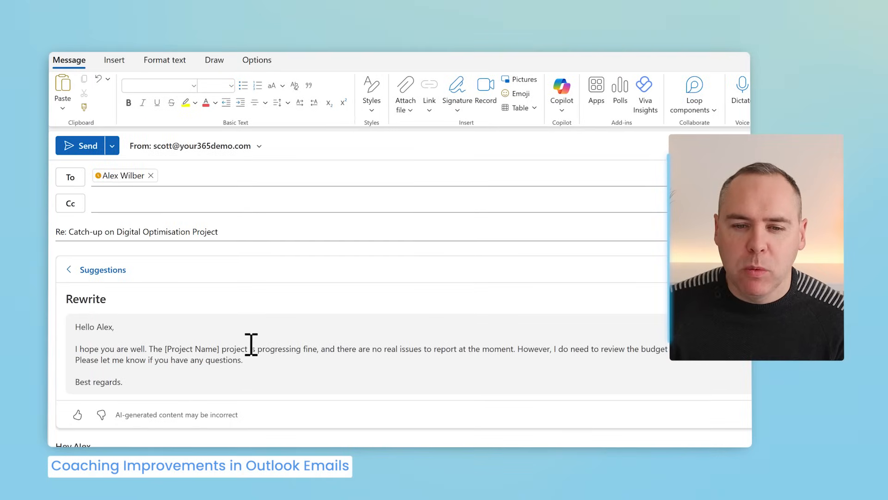
pyautogui.scroll(-3)
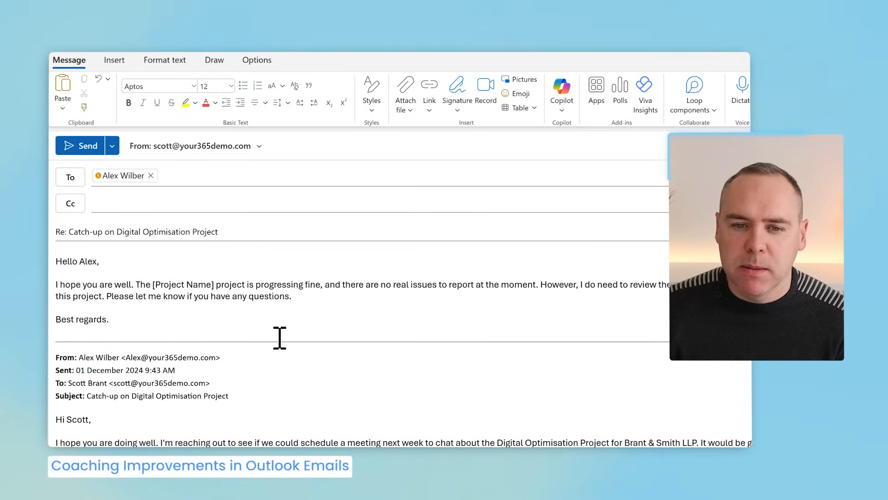
pyautogui.doubleClick(180, 284)
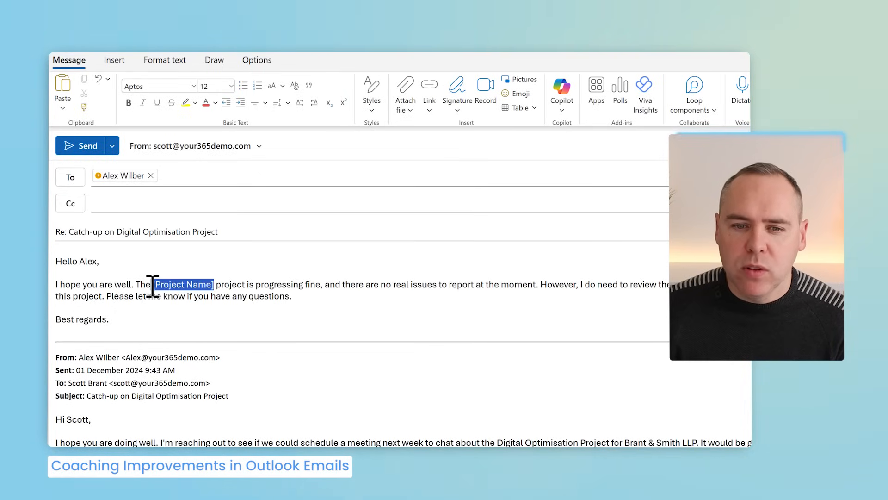
pyautogui.click(182, 284)
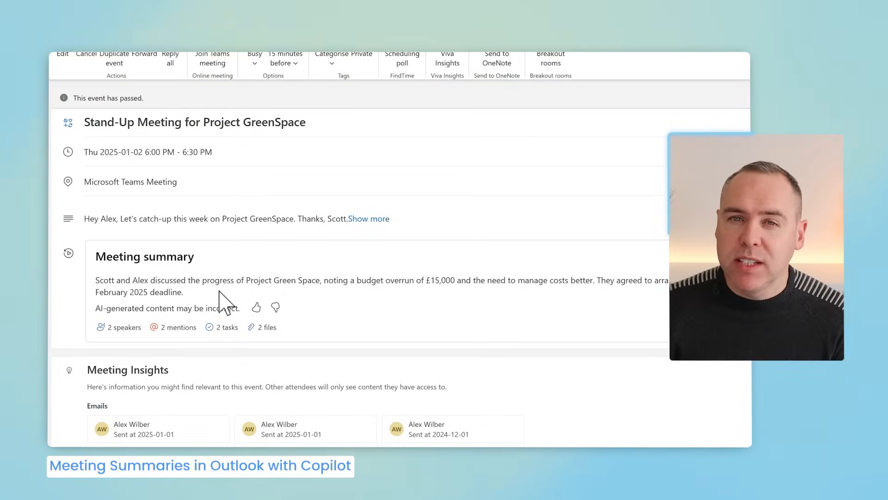
pyautogui.moveTo(190, 261)
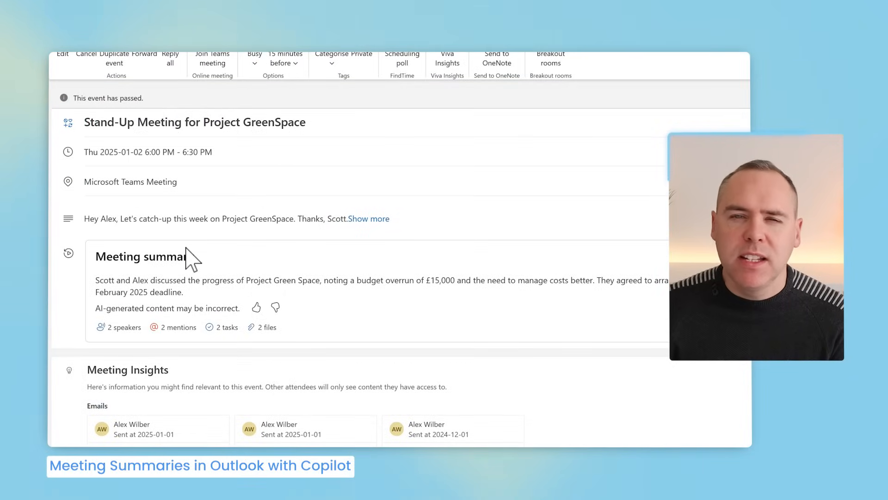
pyautogui.moveTo(187, 295)
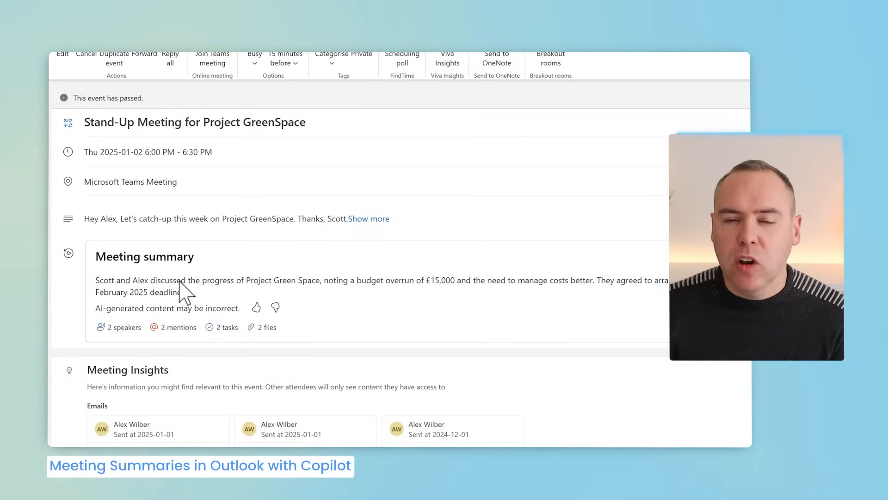
pyautogui.moveTo(141, 306)
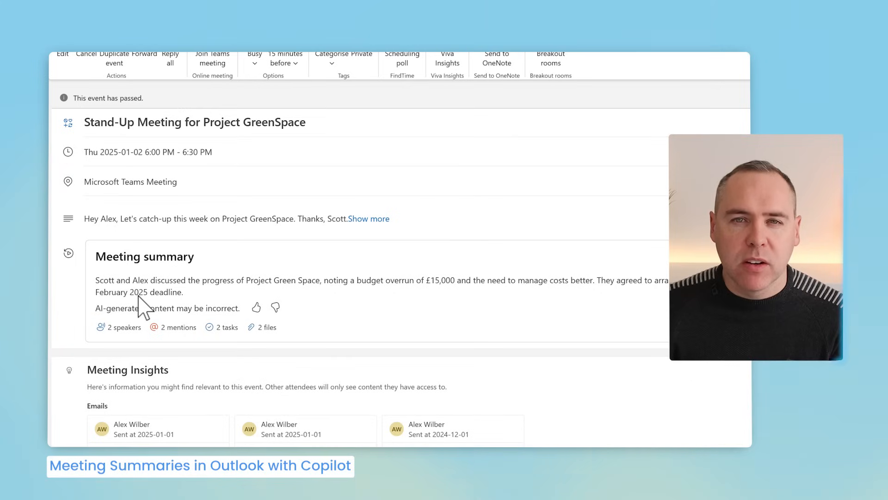
pyautogui.moveTo(123, 327)
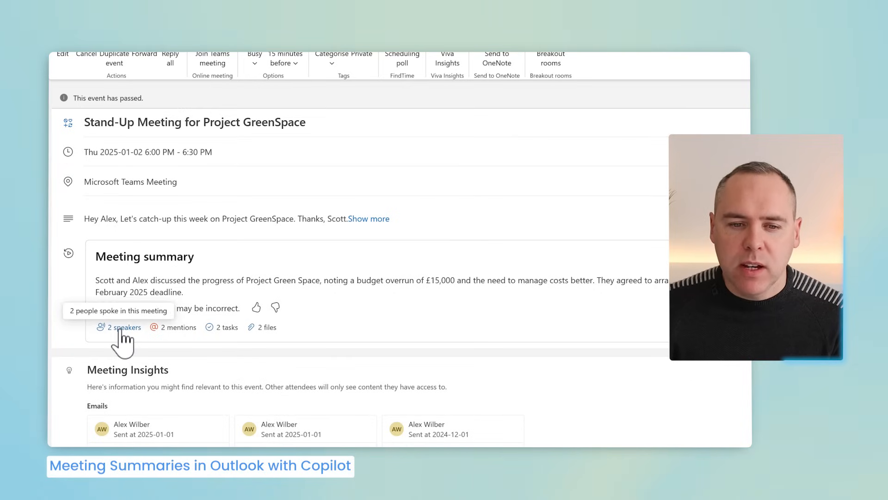
# Step: Show the two speakers listed in the GreenSpace stand-up's Copilot meeting summary
pyautogui.click(123, 327)
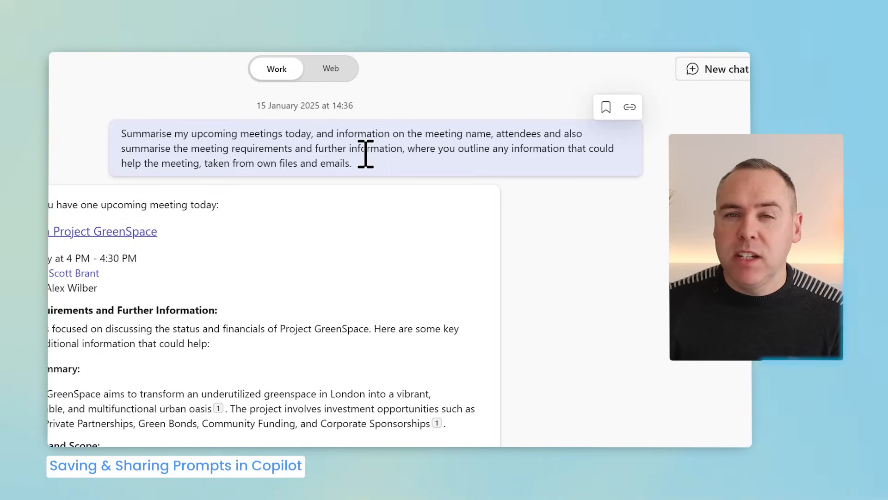
pyautogui.moveTo(577, 136)
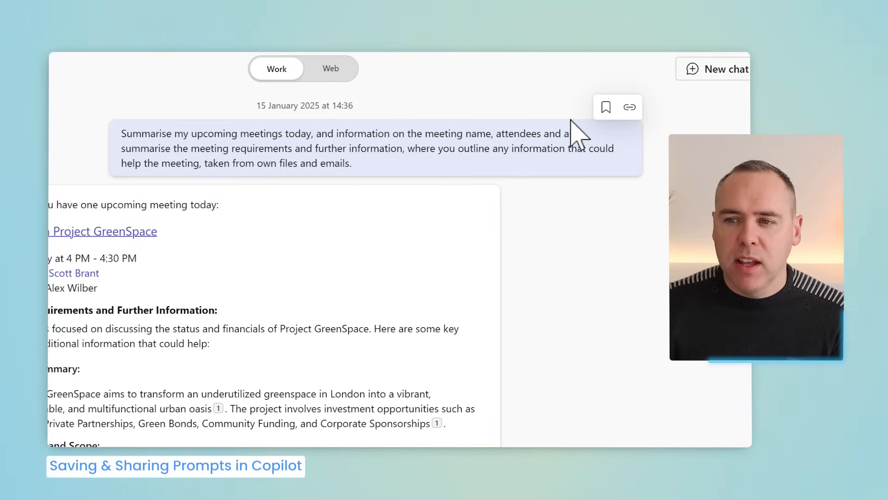
# Step: Save the prompt as 'Summarise my upcoming meetings...' for later reuse
pyautogui.click(605, 107)
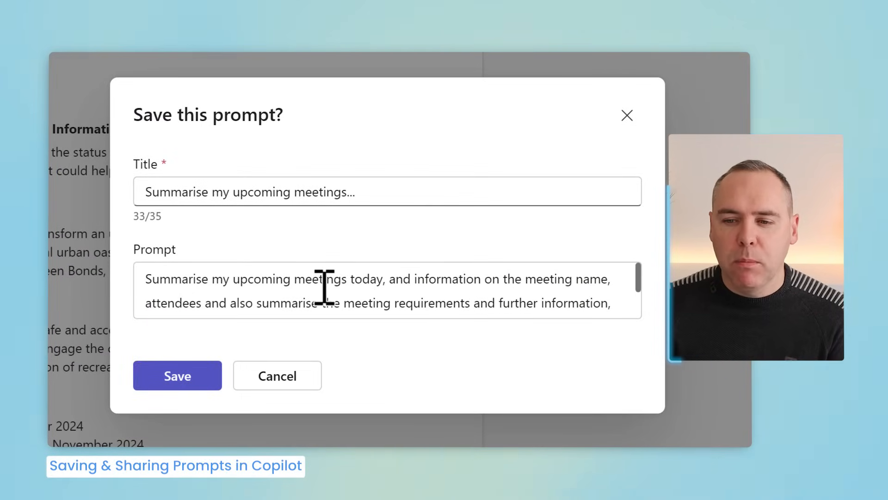
pyautogui.scroll(-3)
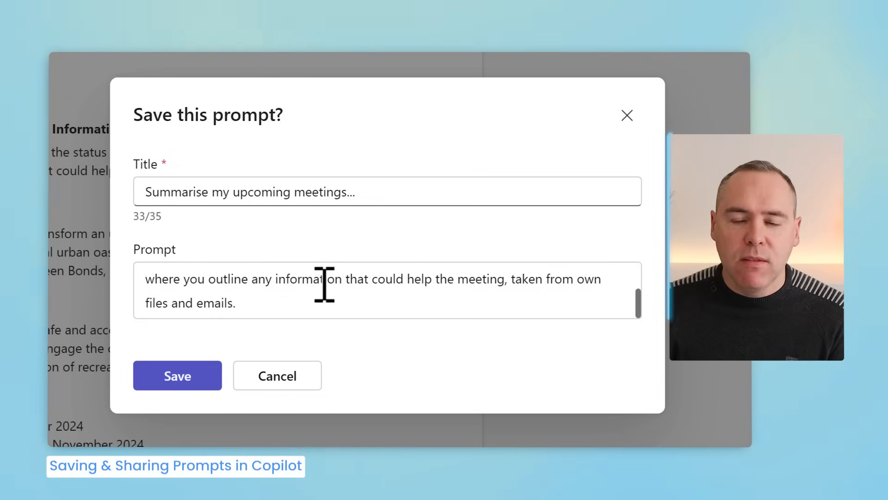
pyautogui.click(177, 376)
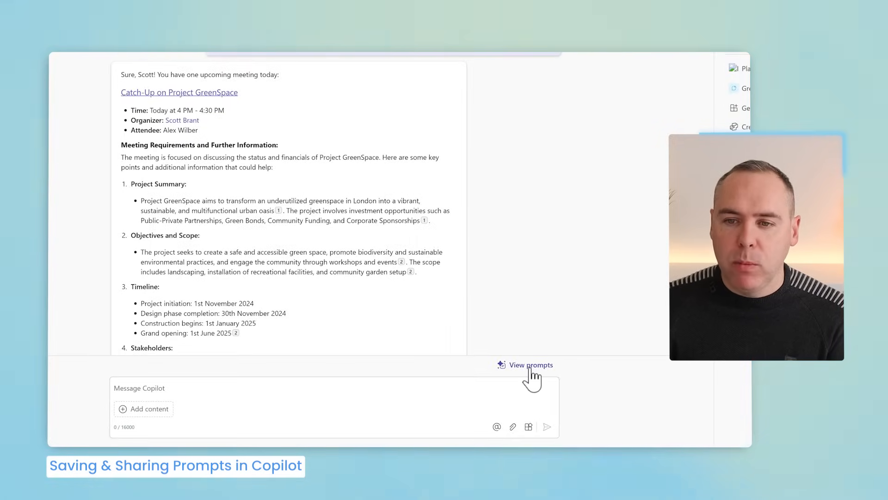
# Step: Insert the saved meeting-summary prompt from Your prompts into the message
pyautogui.click(530, 365)
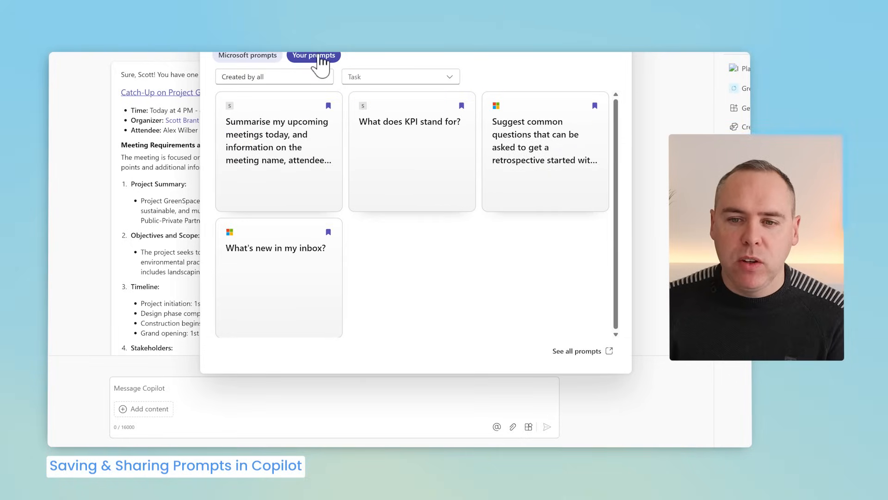
pyautogui.moveTo(278, 153)
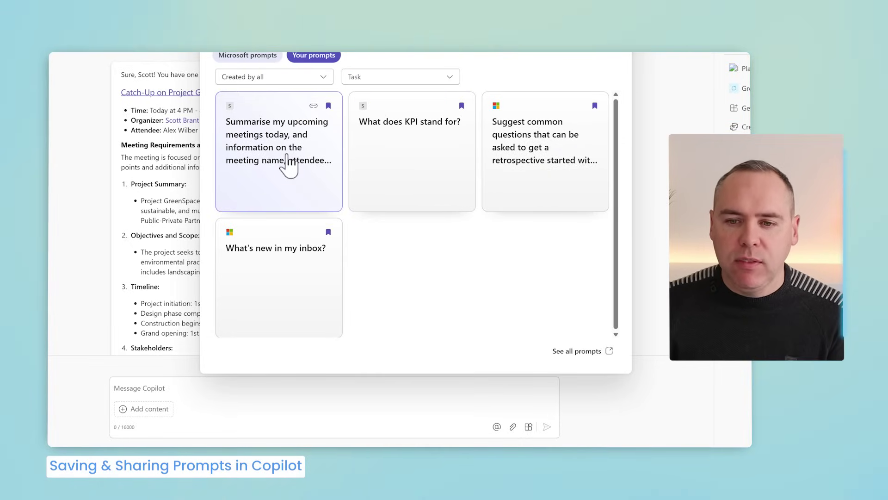
pyautogui.click(277, 141)
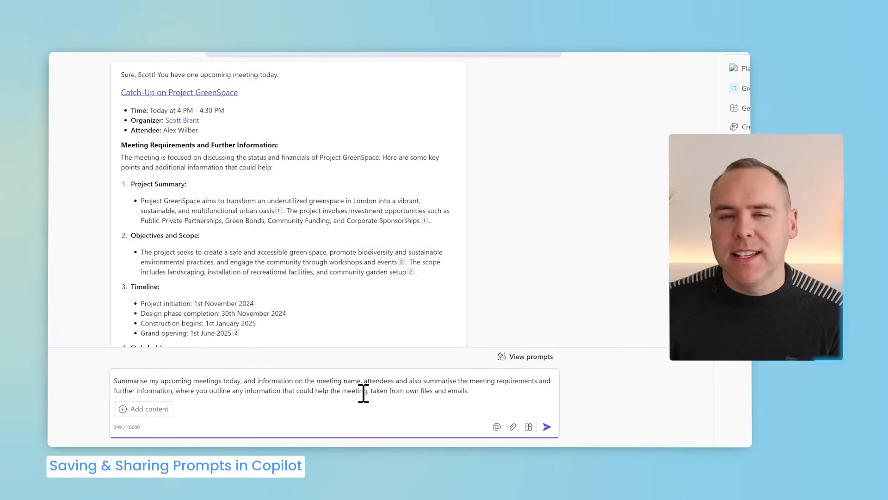
pyautogui.moveTo(364, 392)
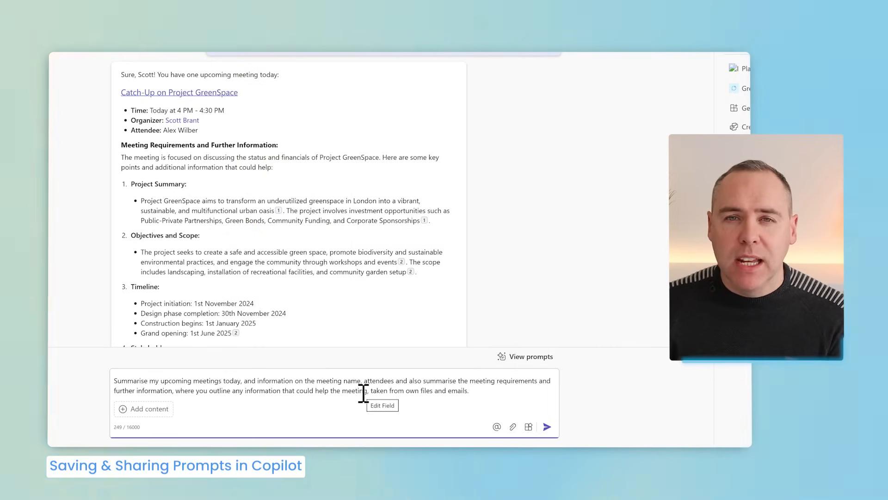
pyautogui.moveTo(485, 421)
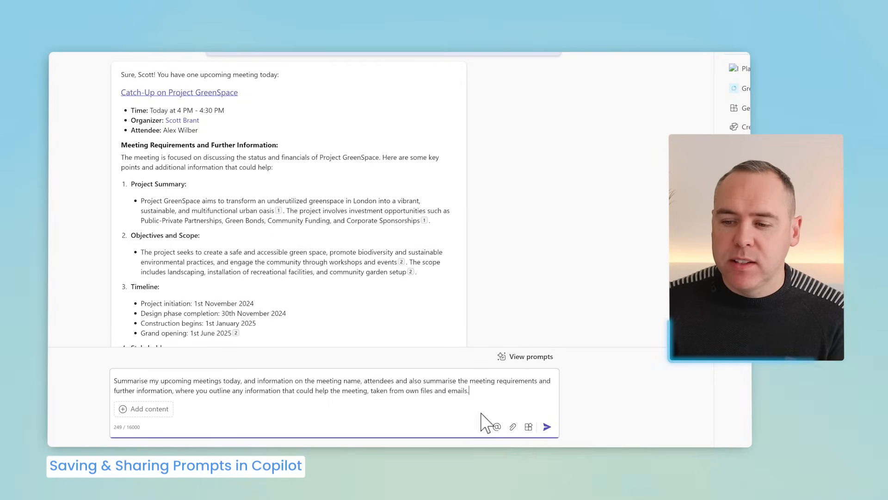
# Step: Copy a shareable link to the saved meeting-summary prompt from Your prompts
pyautogui.click(524, 355)
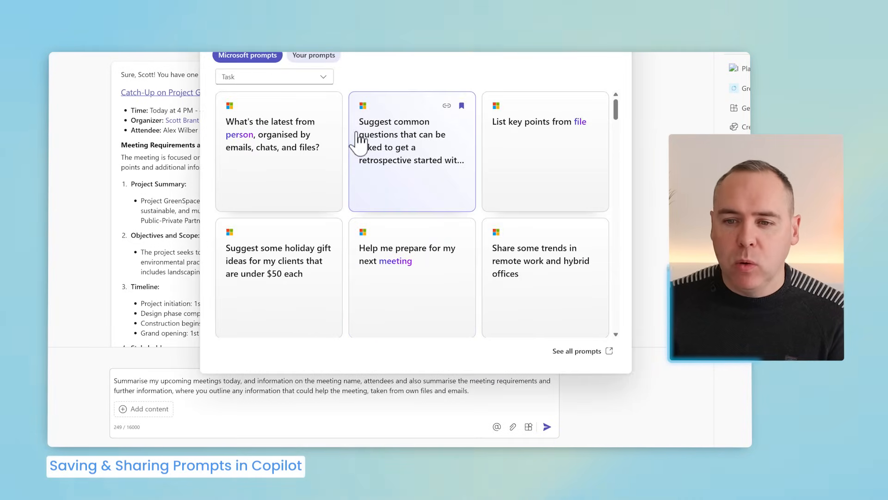
pyautogui.click(314, 55)
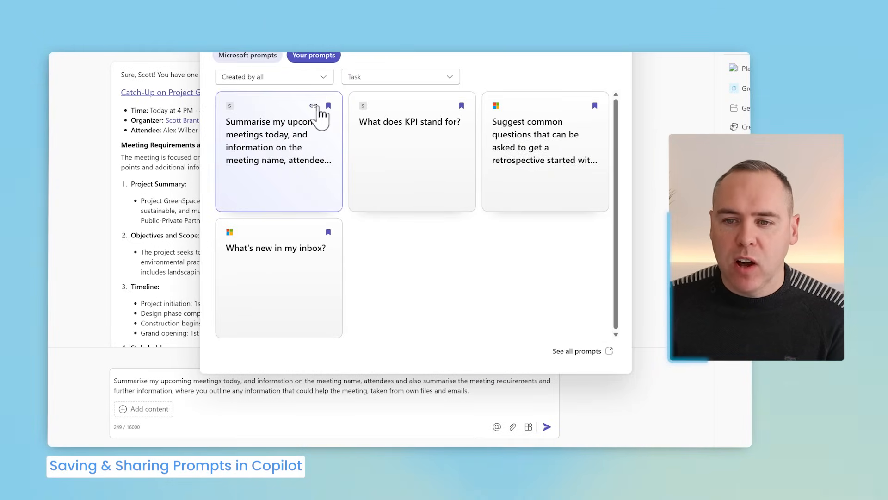
pyautogui.moveTo(314, 107)
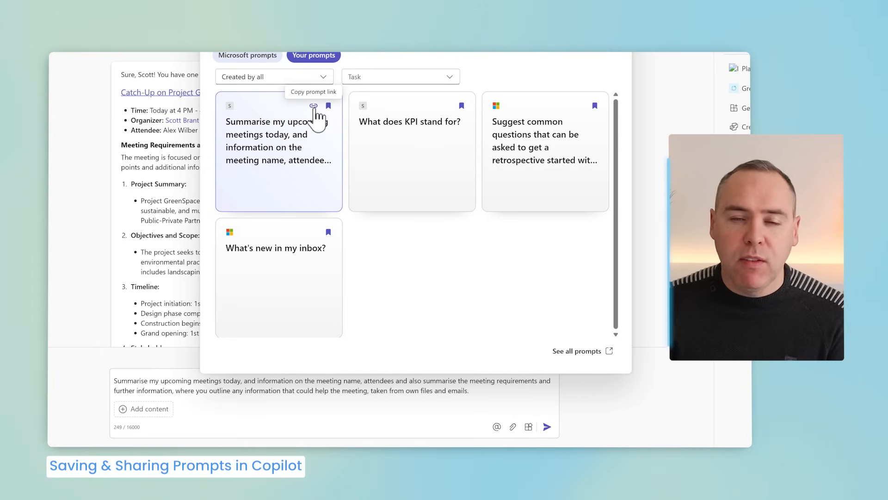
pyautogui.click(314, 106)
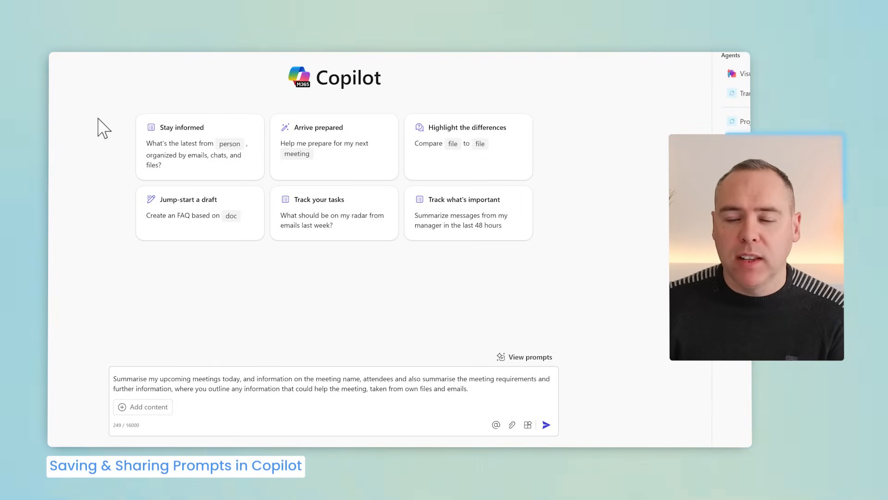
# Step: Send the pre-filled meeting-summary prompt so Copilot begins its reply
pyautogui.click(546, 423)
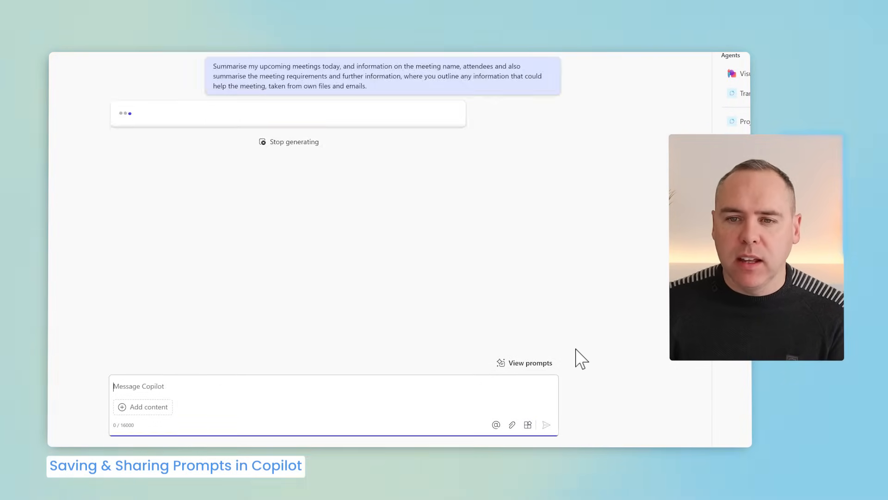
pyautogui.moveTo(511, 299)
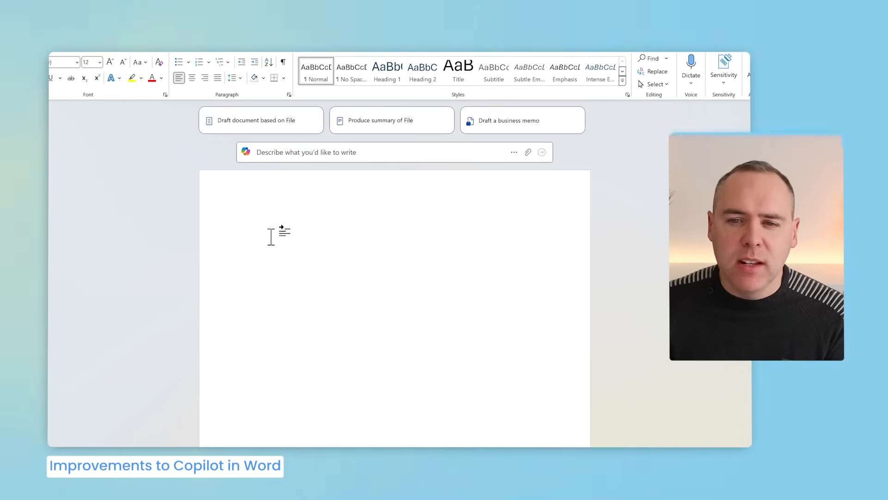
pyautogui.moveTo(281, 131)
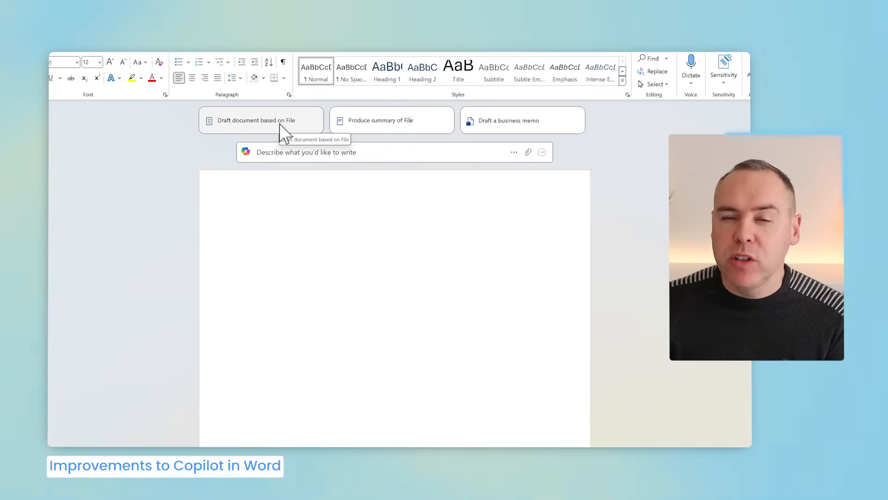
# Step: Start a Copilot request from the 'Draft a business memo' suggestion in the blank Word document
pyautogui.click(246, 221)
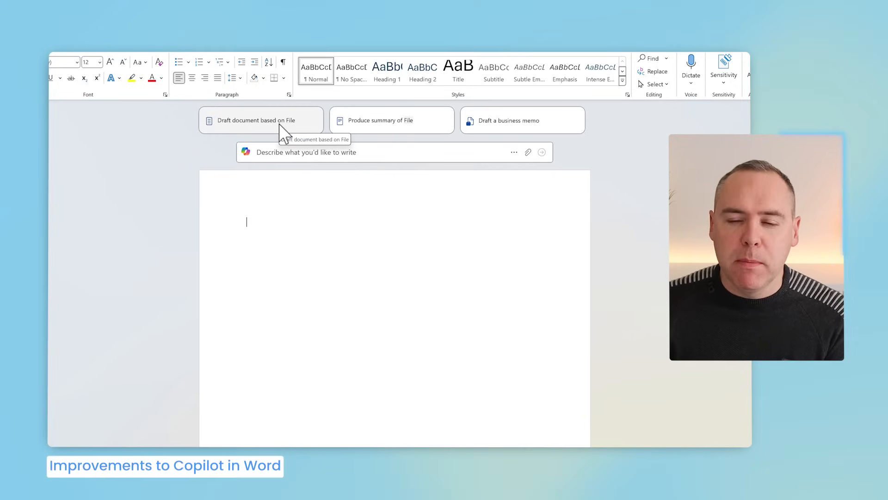
pyautogui.moveTo(372, 133)
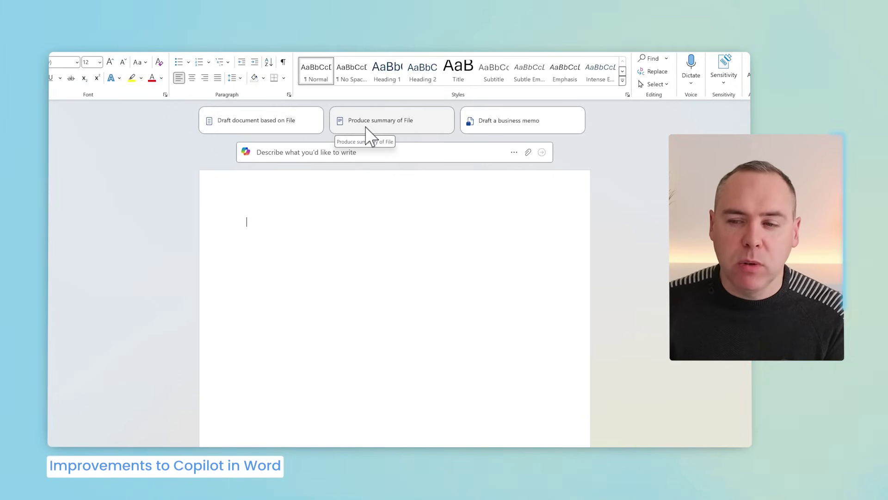
pyautogui.moveTo(504, 131)
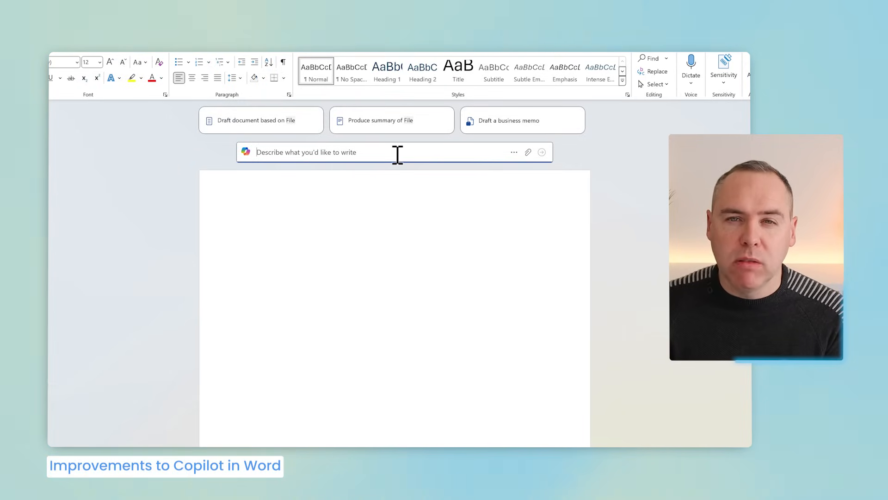
pyautogui.moveTo(393, 144)
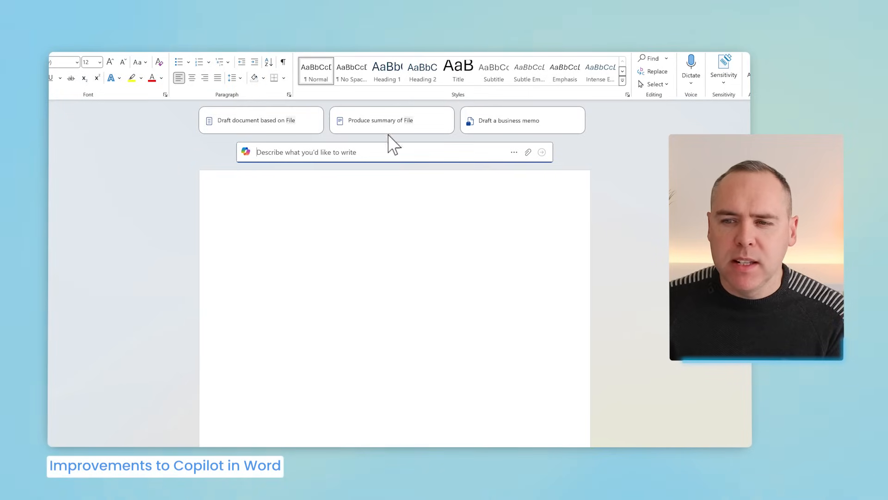
pyautogui.click(509, 120)
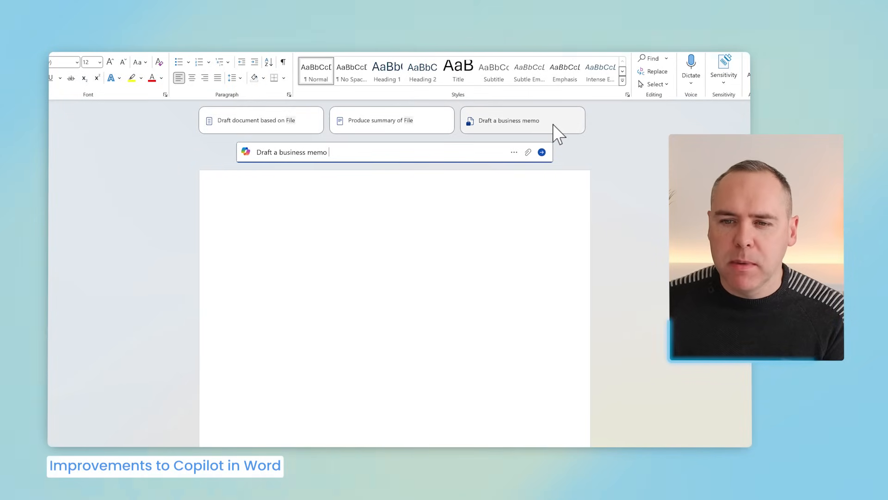
pyautogui.moveTo(432, 168)
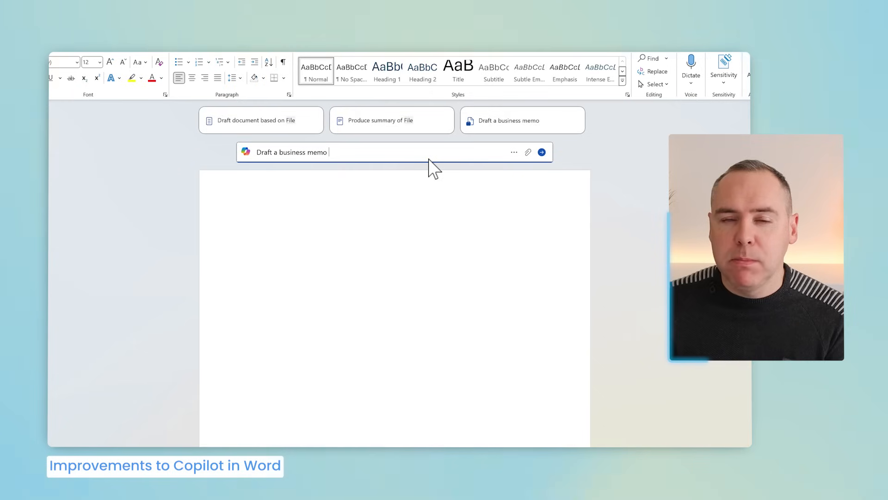
pyautogui.moveTo(430, 155)
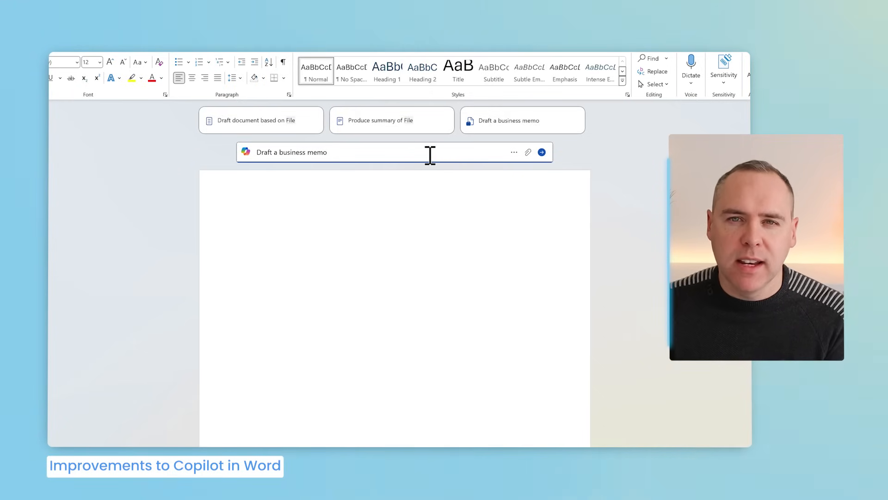
pyautogui.click(541, 152)
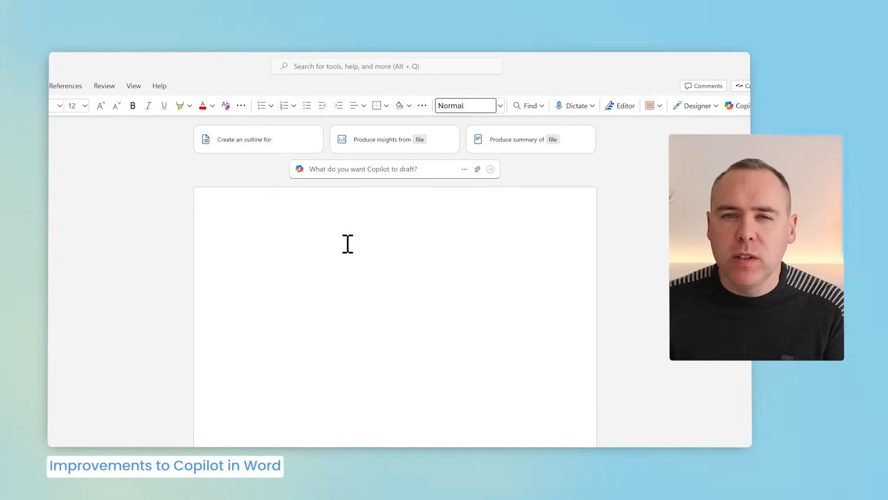
# Step: Generate a Copilot draft 'Draft a summary of the meeting notes from' the Stand-Up Meeting for Project GreenSpace
pyautogui.click(241, 240)
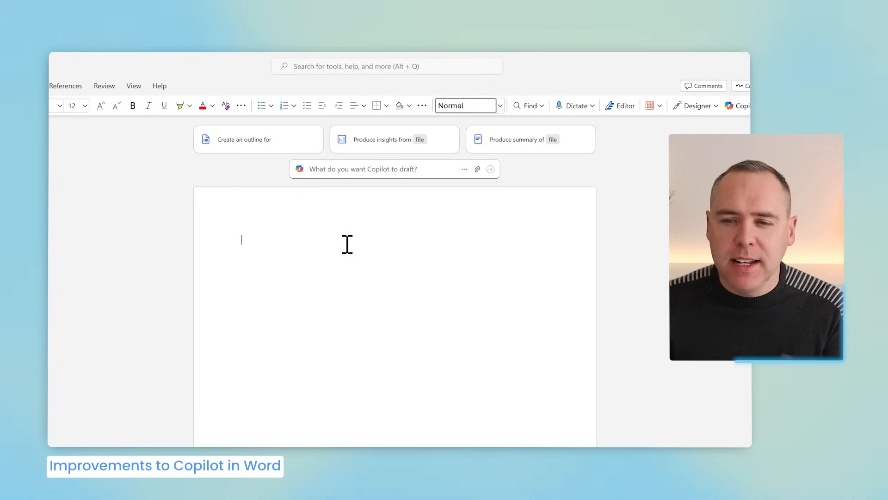
pyautogui.click(363, 169)
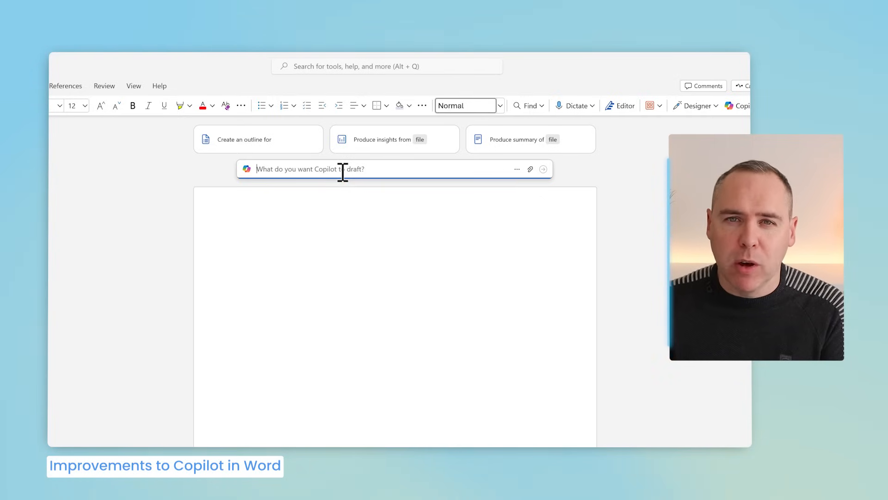
pyautogui.write('Draft a summary of the meeting notes from /')
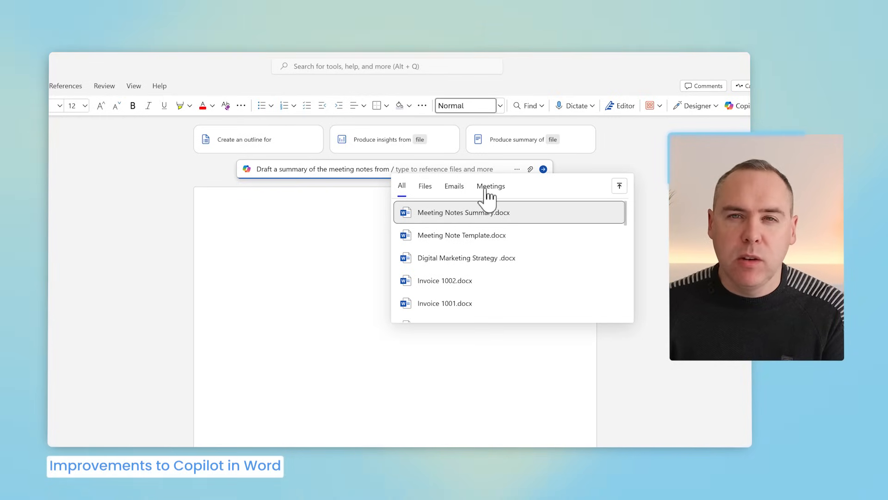
pyautogui.click(491, 186)
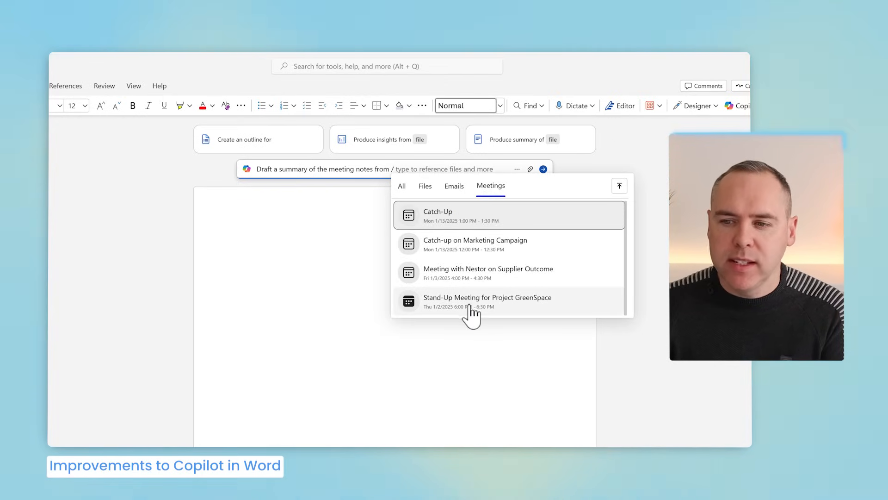
pyautogui.click(487, 300)
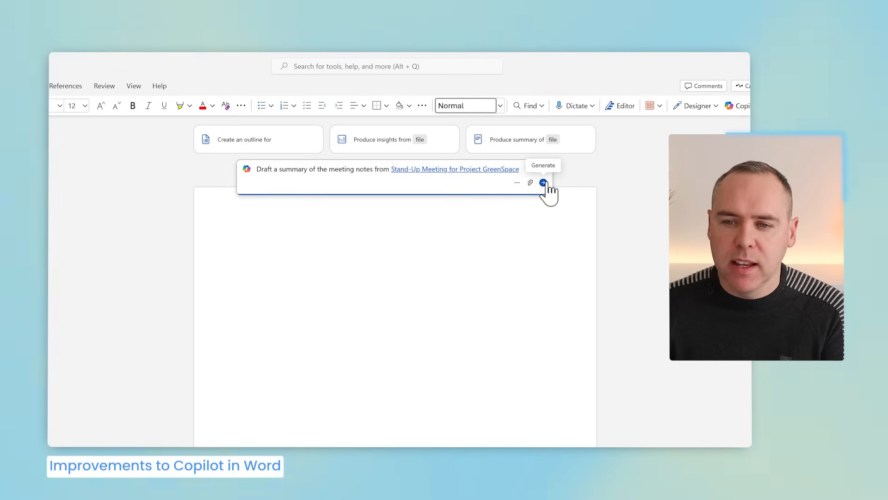
pyautogui.click(543, 182)
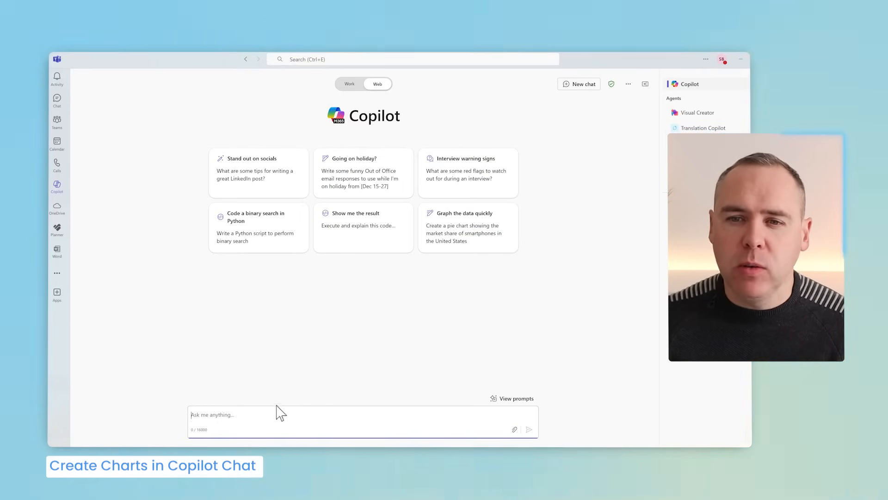
# Step: Send Teams Copilot a web-grounded request for a bar chart of 66% Android vs 33% iOS in Europe
pyautogui.click(349, 85)
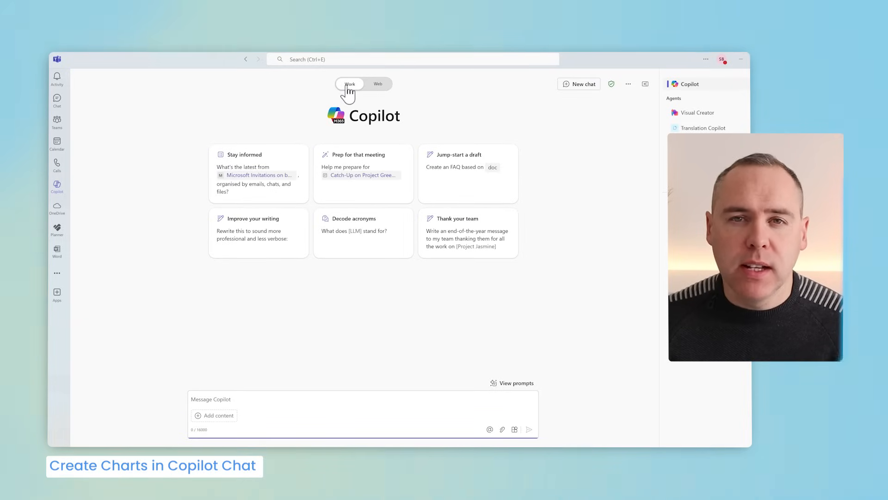
pyautogui.click(378, 84)
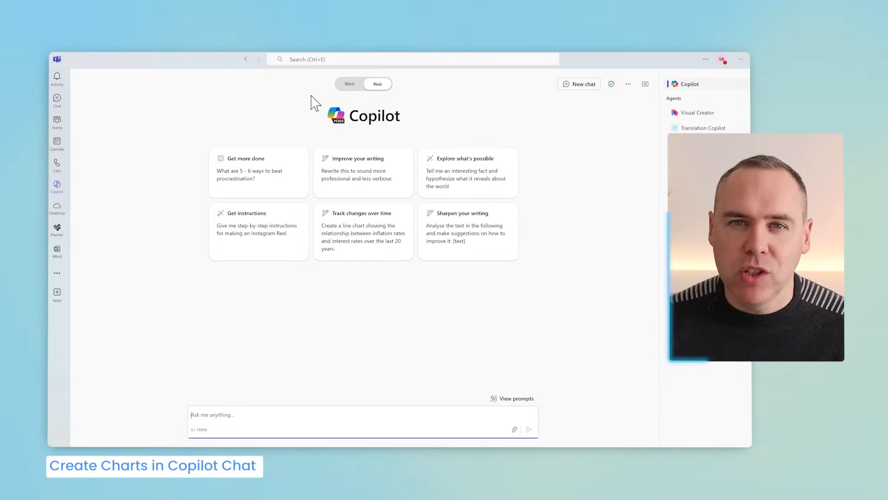
pyautogui.click(528, 428)
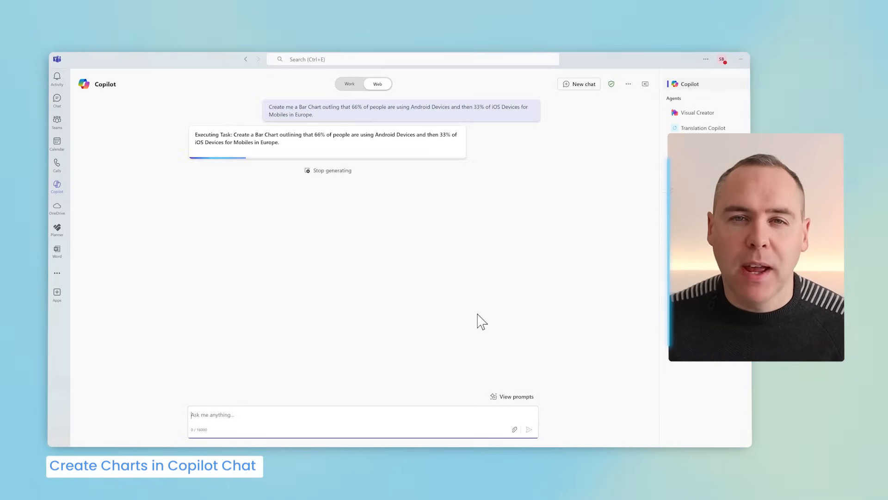